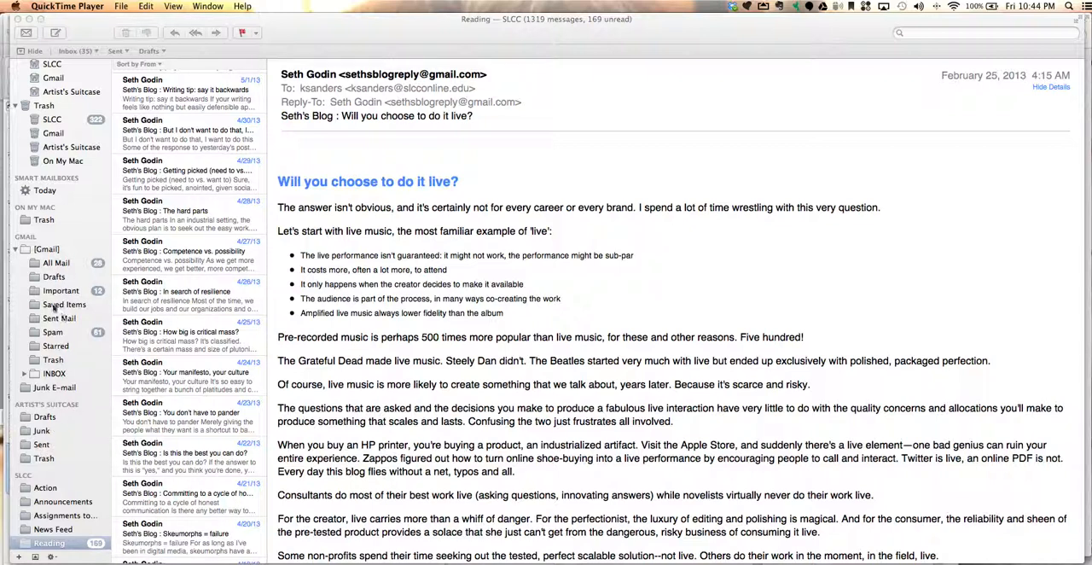
# - Display the Seth's Blog message 'How big is critical mass?' from the Reading mailbox
pyautogui.scroll(-3)
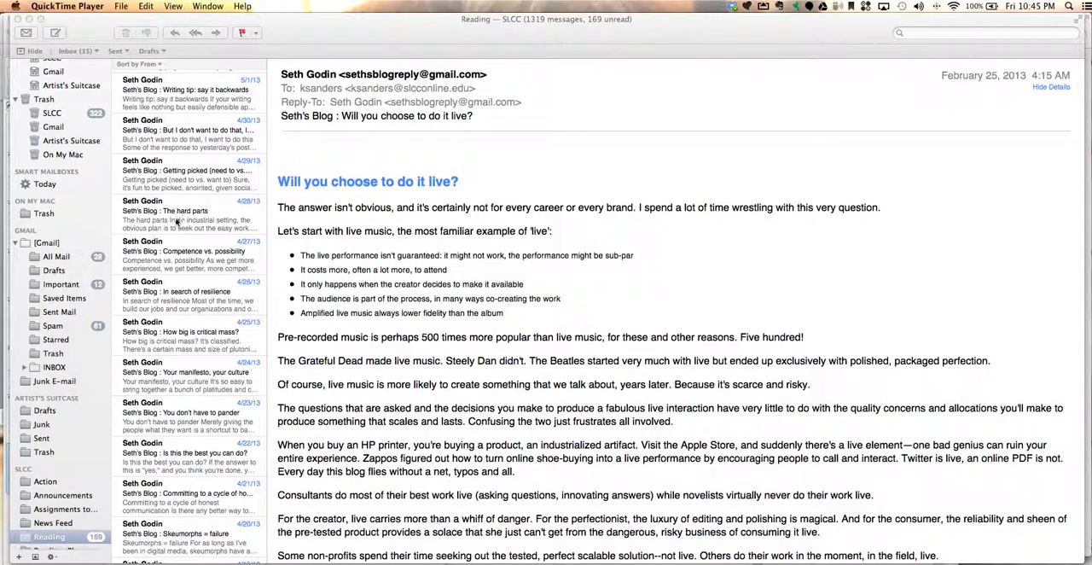
pyautogui.moveTo(180, 285)
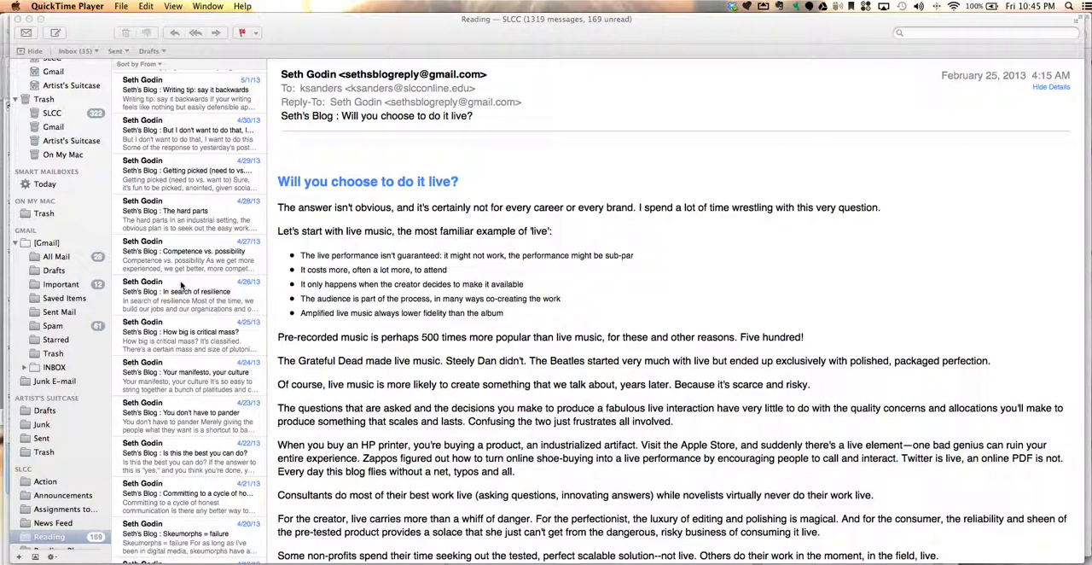
pyautogui.moveTo(191, 334)
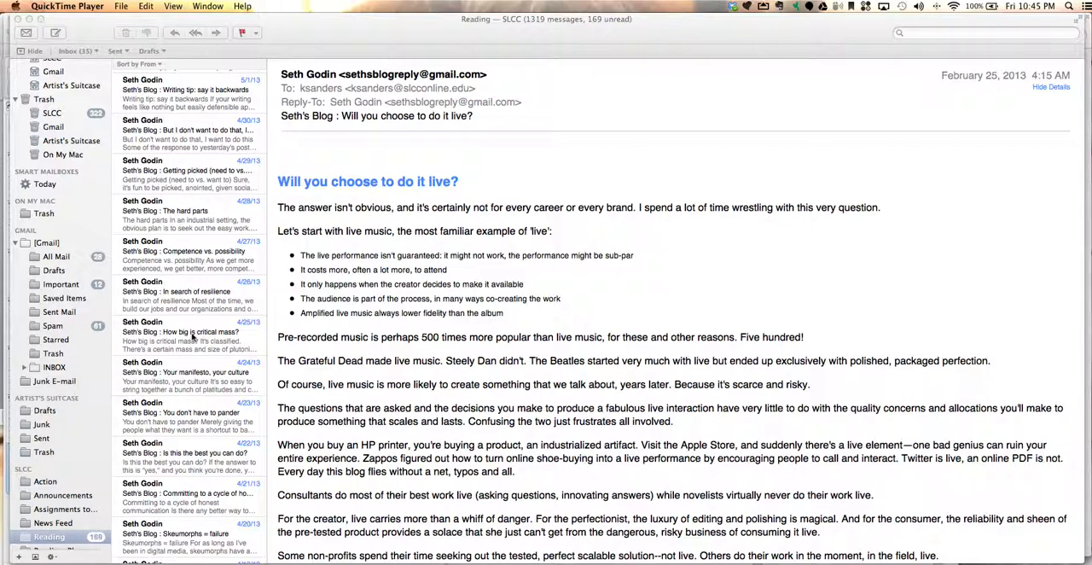
pyautogui.click(188, 331)
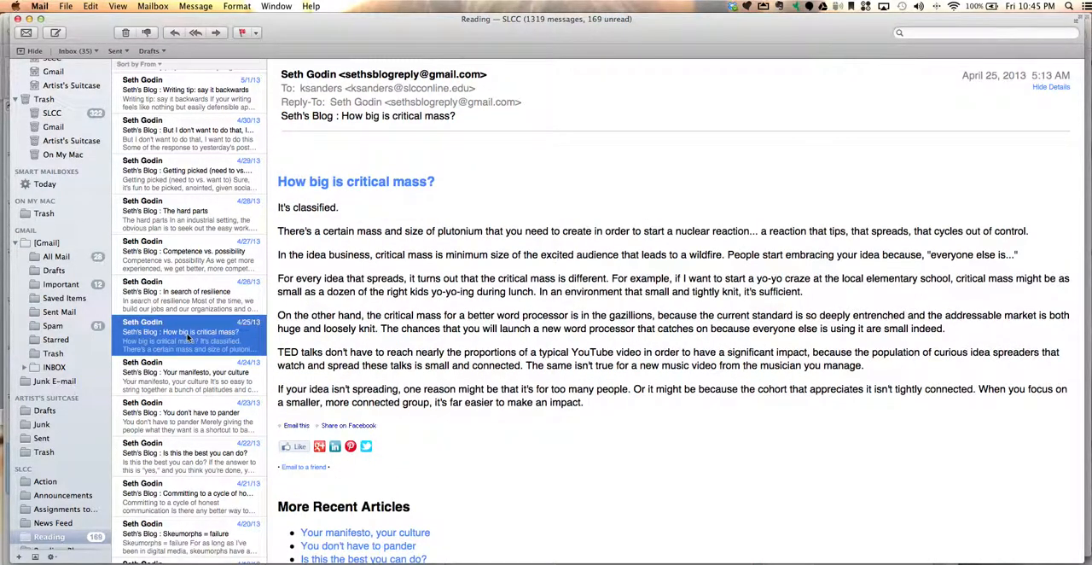
pyautogui.moveTo(729, 556)
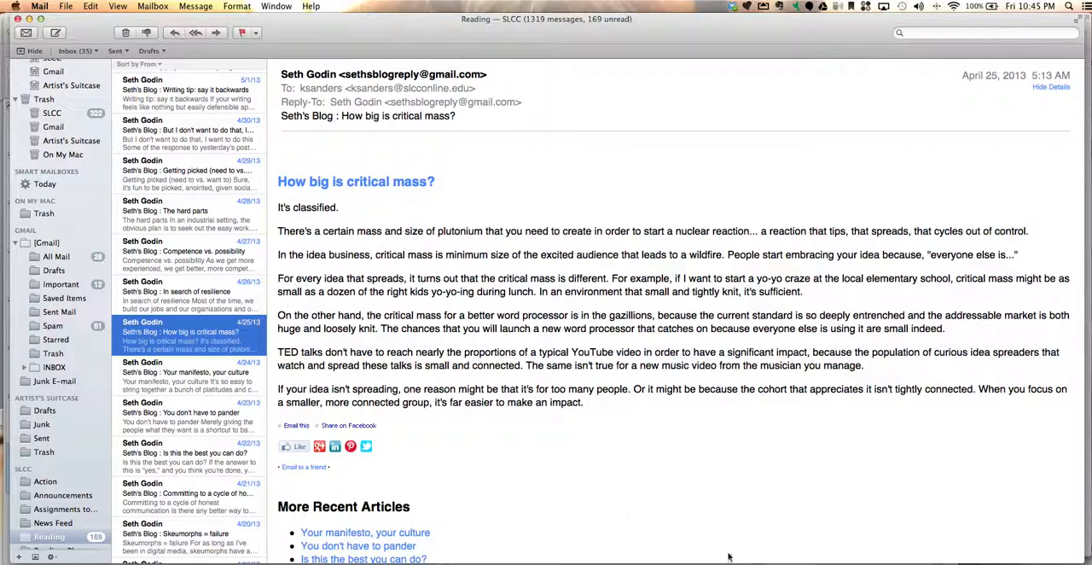
# - Switch to Evernote showing the empty Godin notebook and collapse the Business stack
pyautogui.click(635, 555)
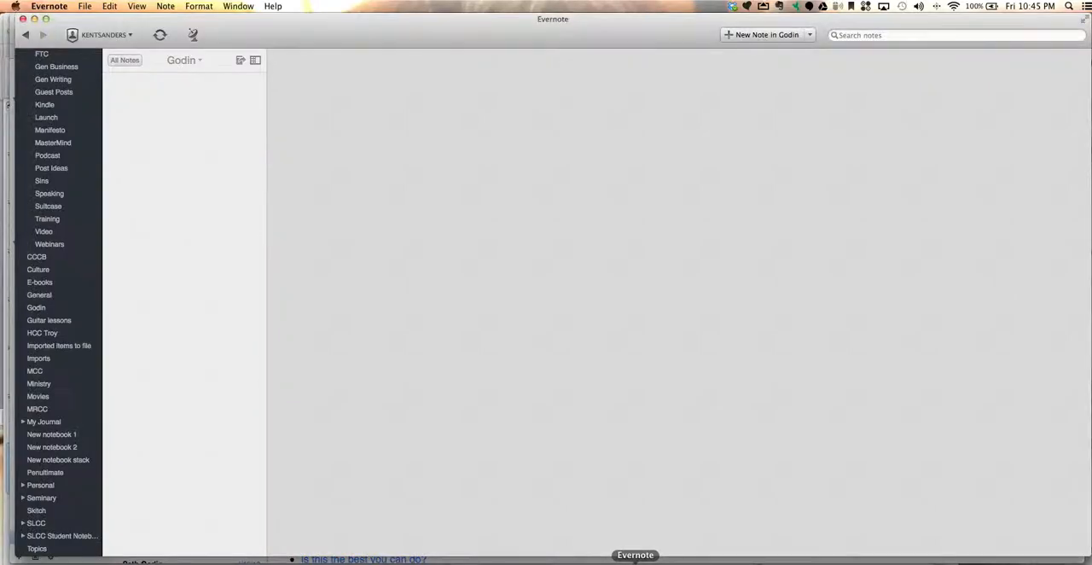
pyautogui.moveTo(68, 382)
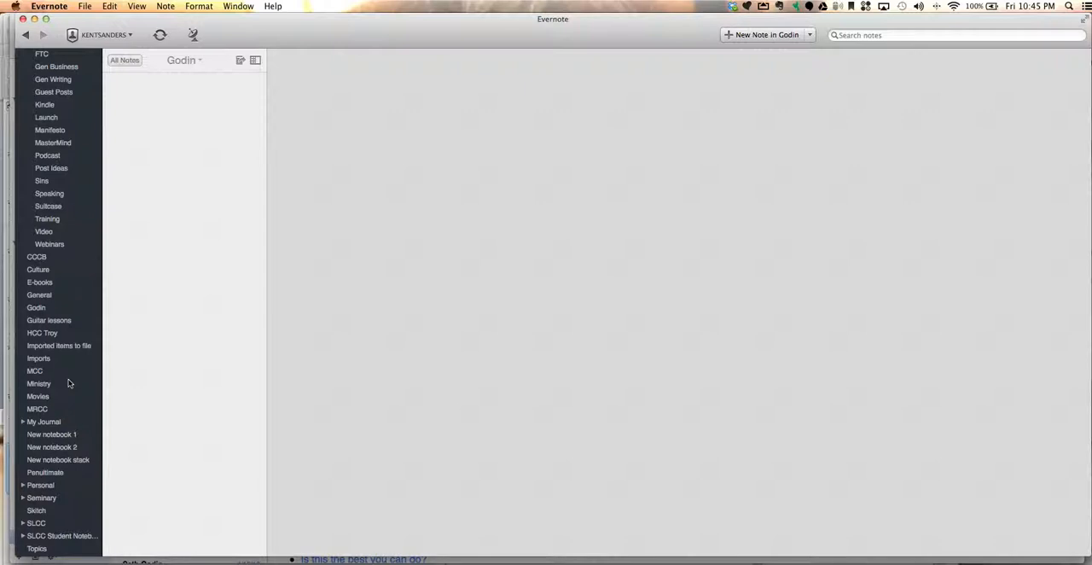
pyautogui.scroll(-3)
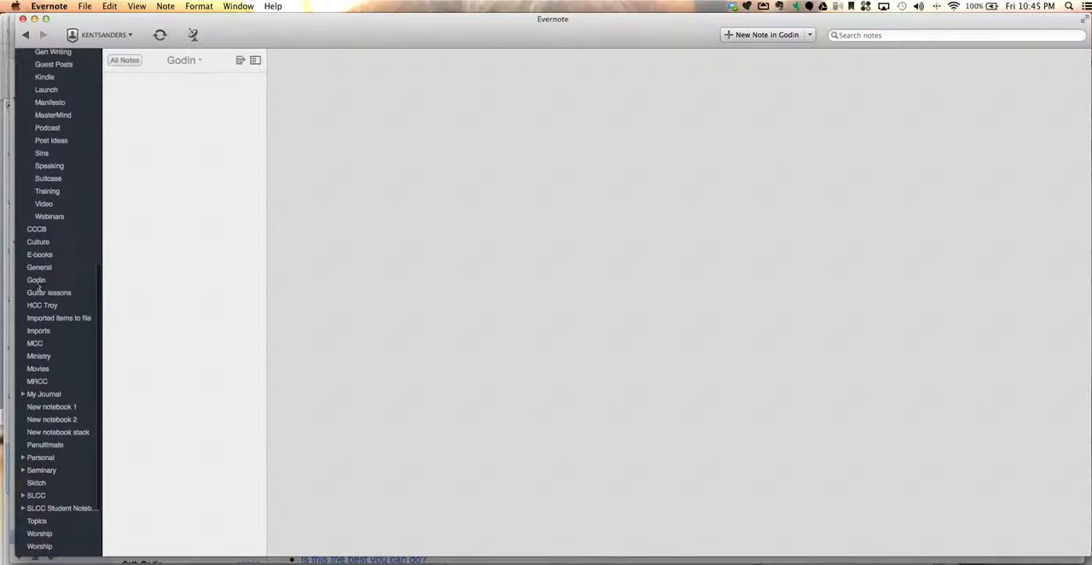
pyautogui.moveTo(38, 287)
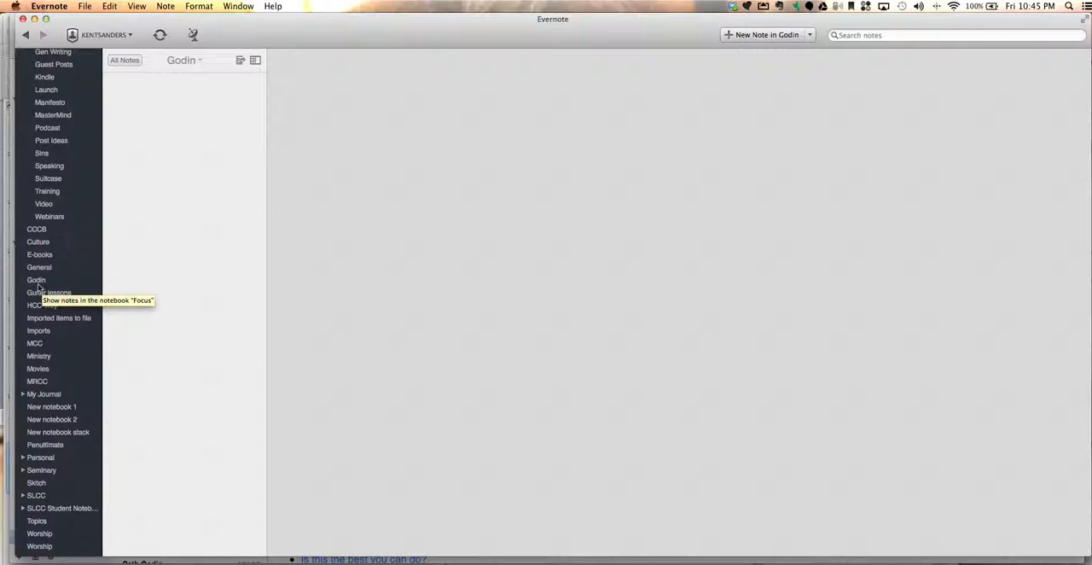
pyautogui.scroll(3)
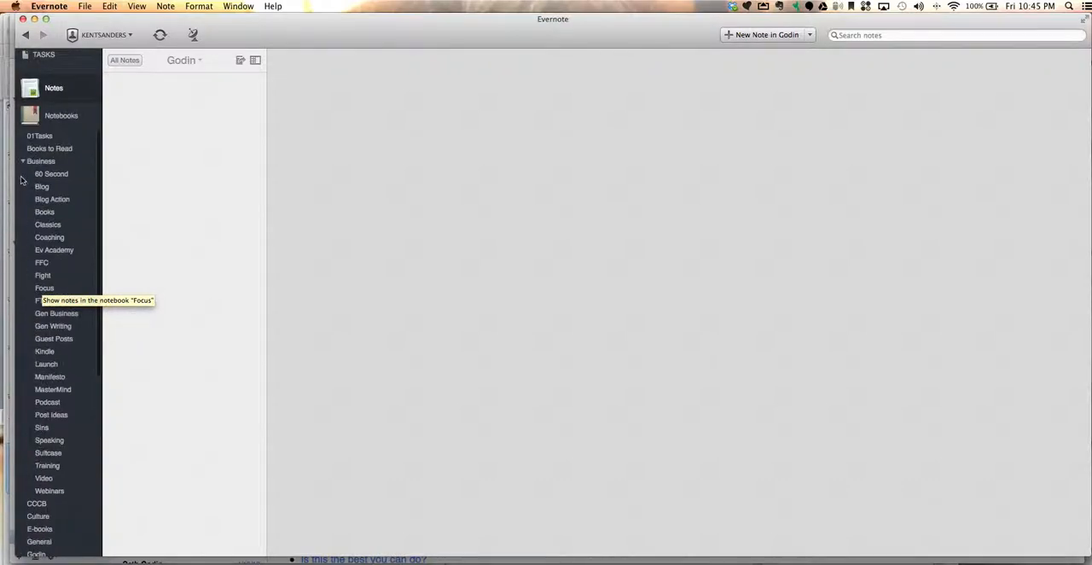
pyautogui.click(24, 160)
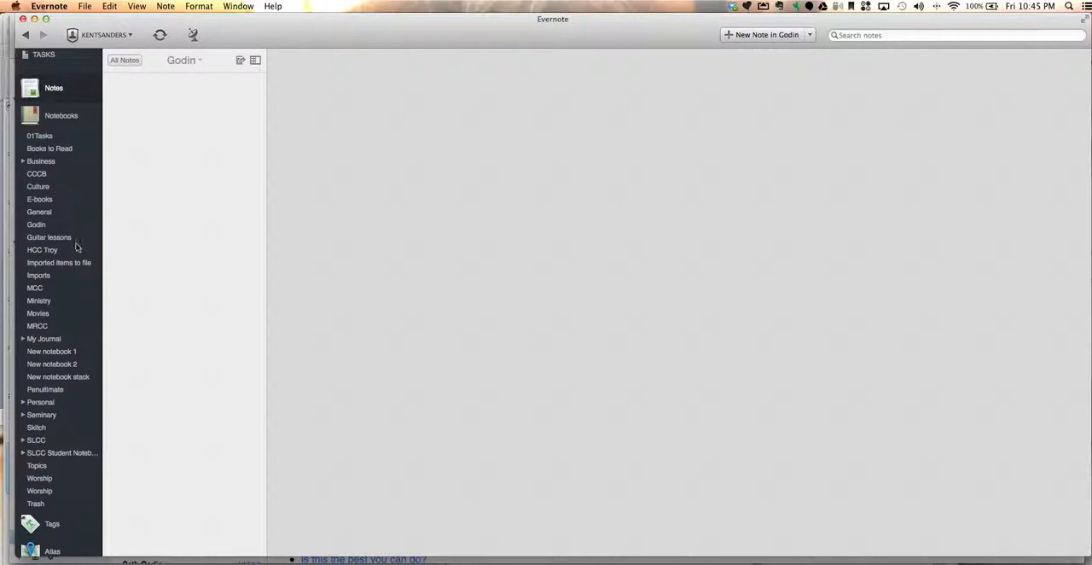
pyautogui.moveTo(38, 231)
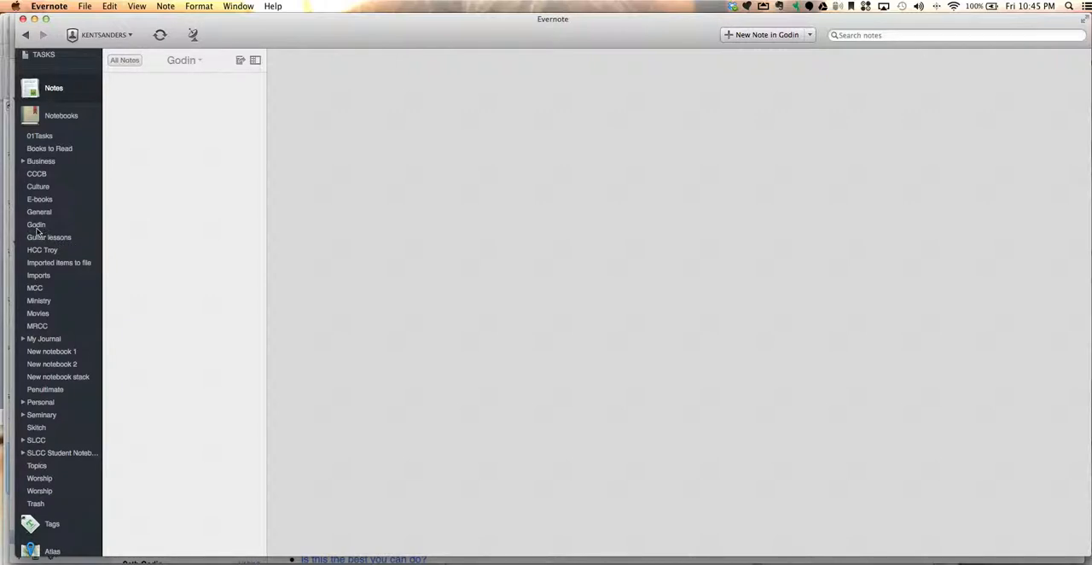
pyautogui.moveTo(38, 440)
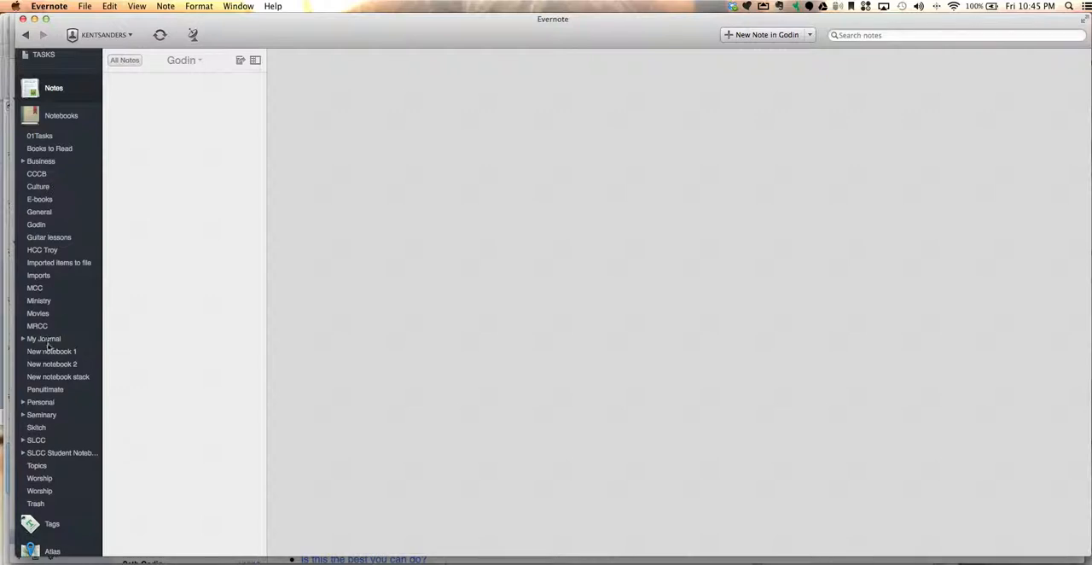
pyautogui.moveTo(442, 512)
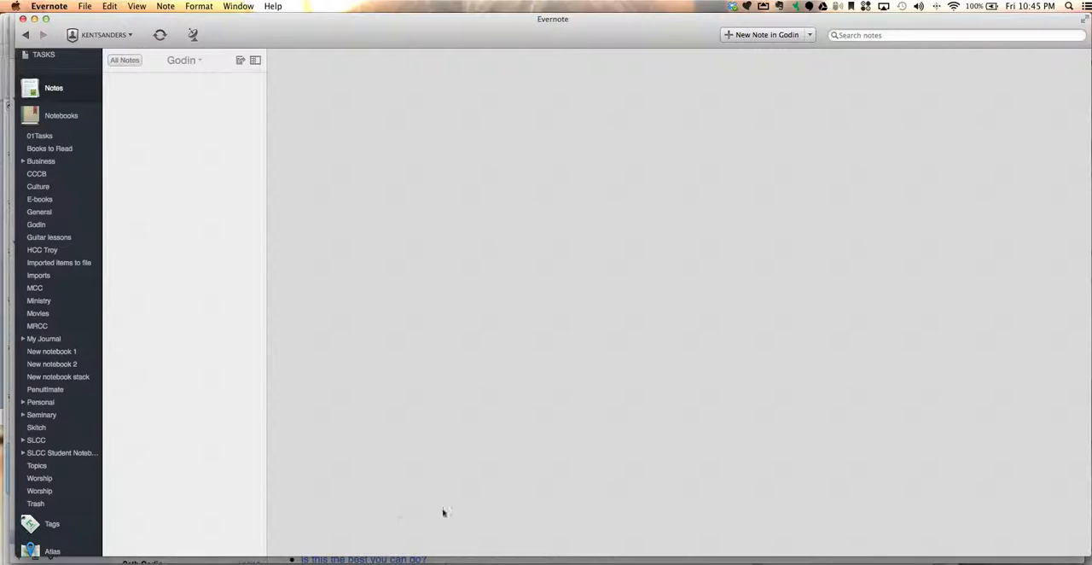
pyautogui.moveTo(60, 401)
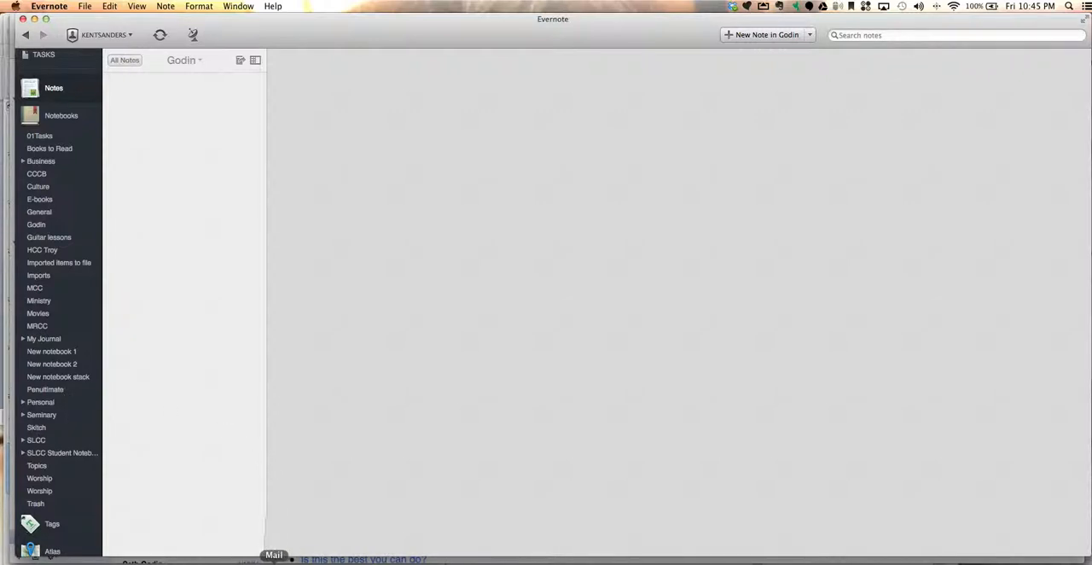
# - Back in Mail, forward the critical mass email, sending it from the Gmail account
pyautogui.click(273, 554)
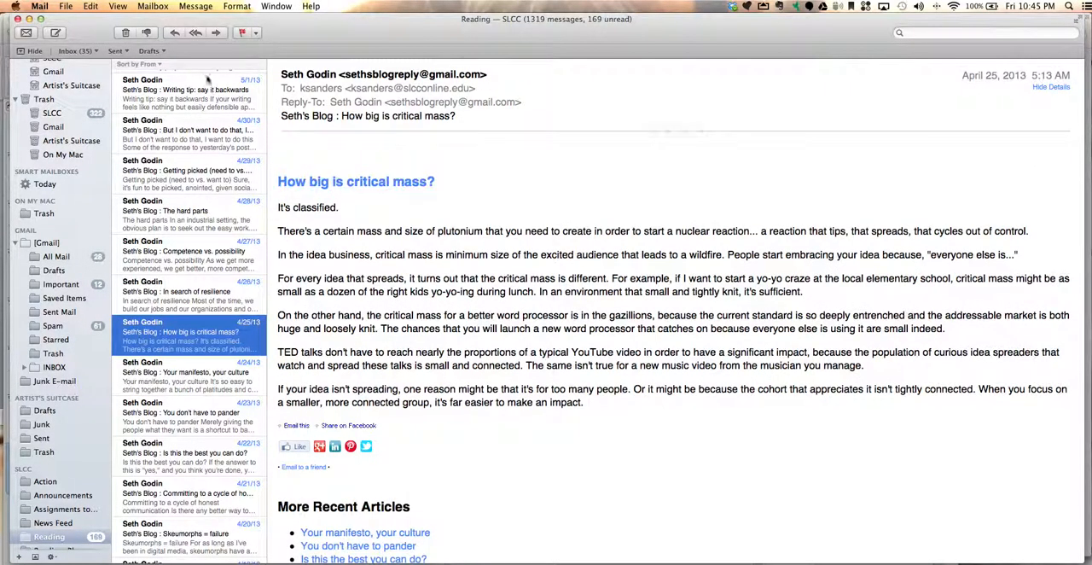
pyautogui.click(243, 32)
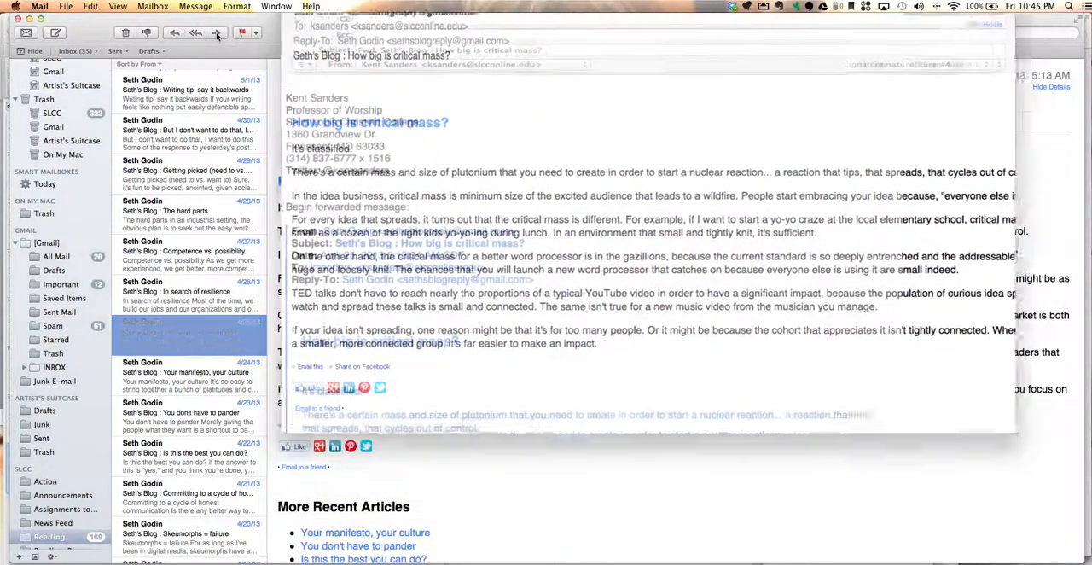
pyautogui.click(215, 32)
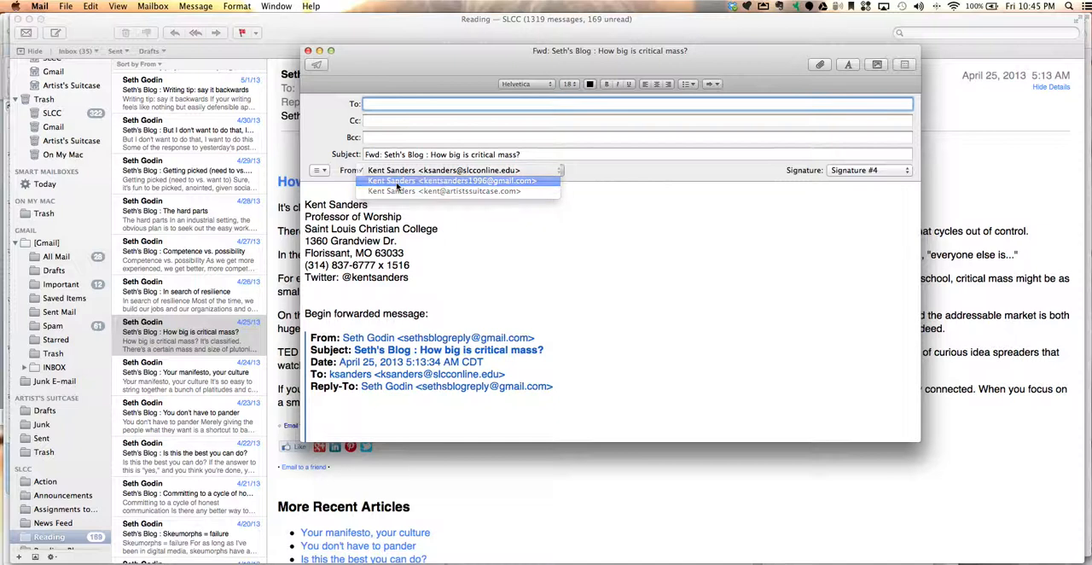
pyautogui.click(457, 181)
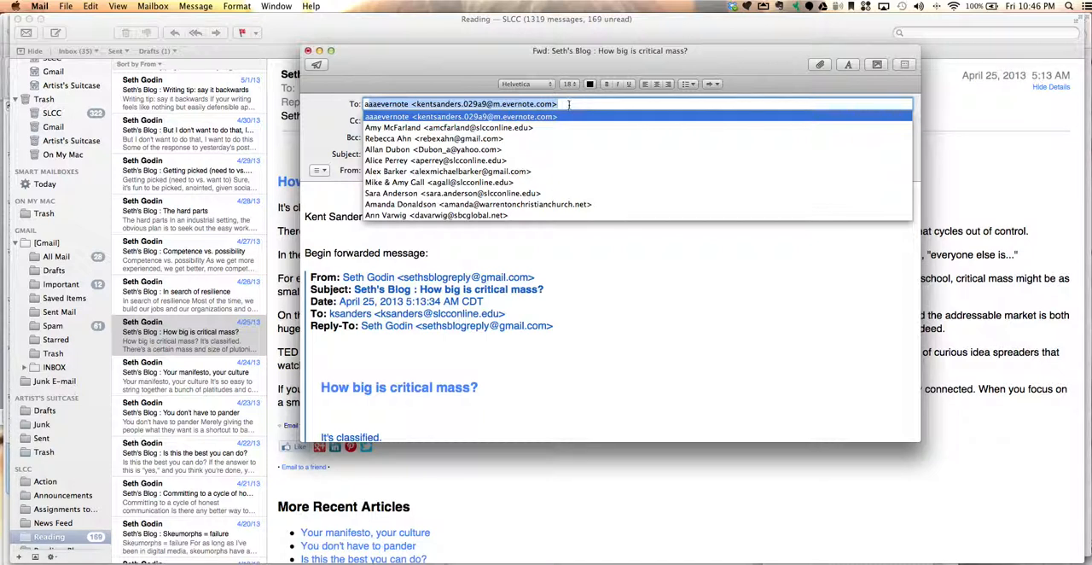
pyautogui.click(461, 116)
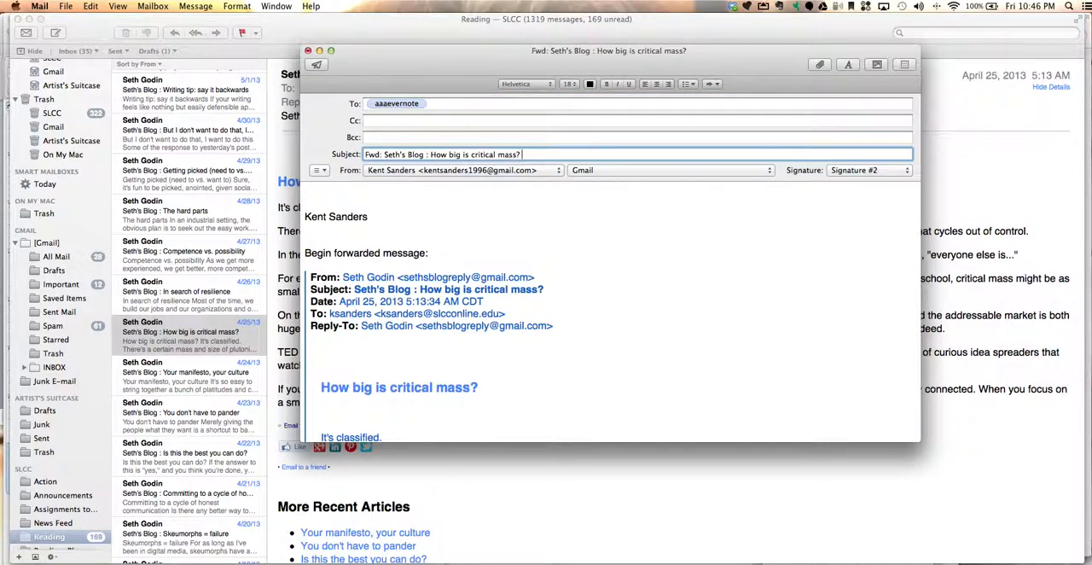
pyautogui.write('@')
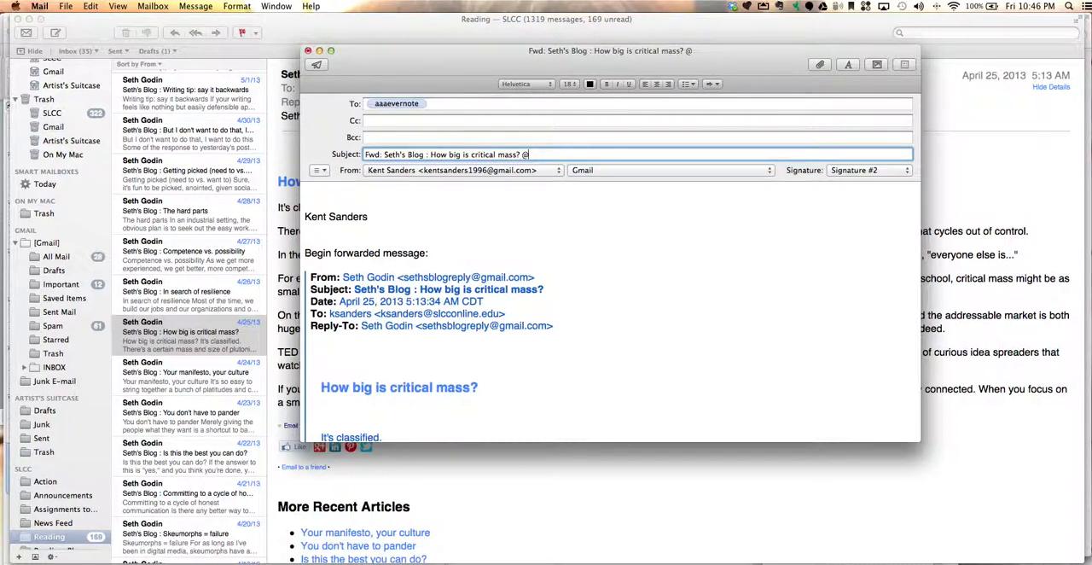
pyautogui.write('godin')
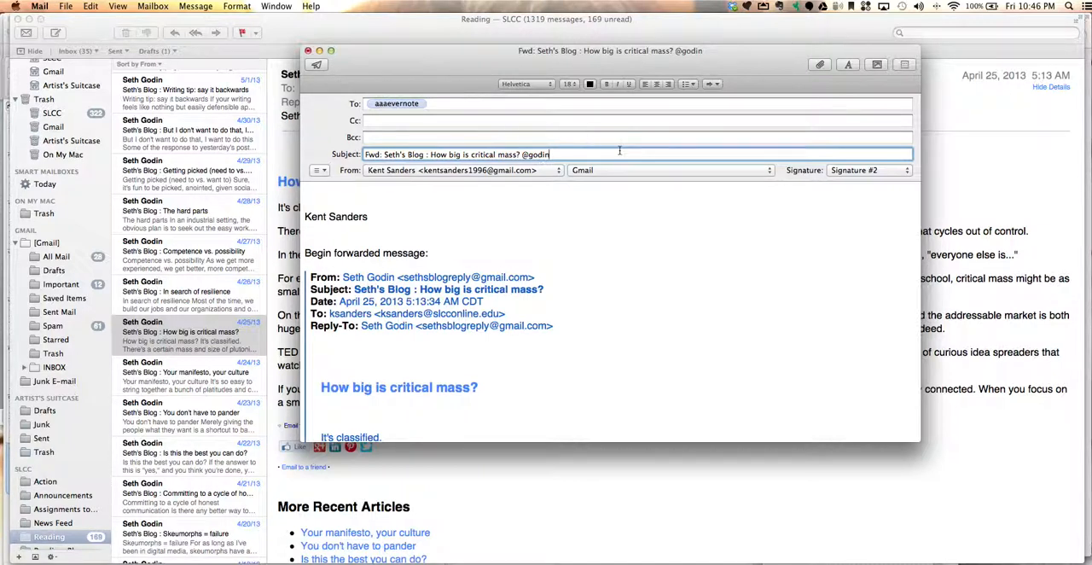
pyautogui.write('#')
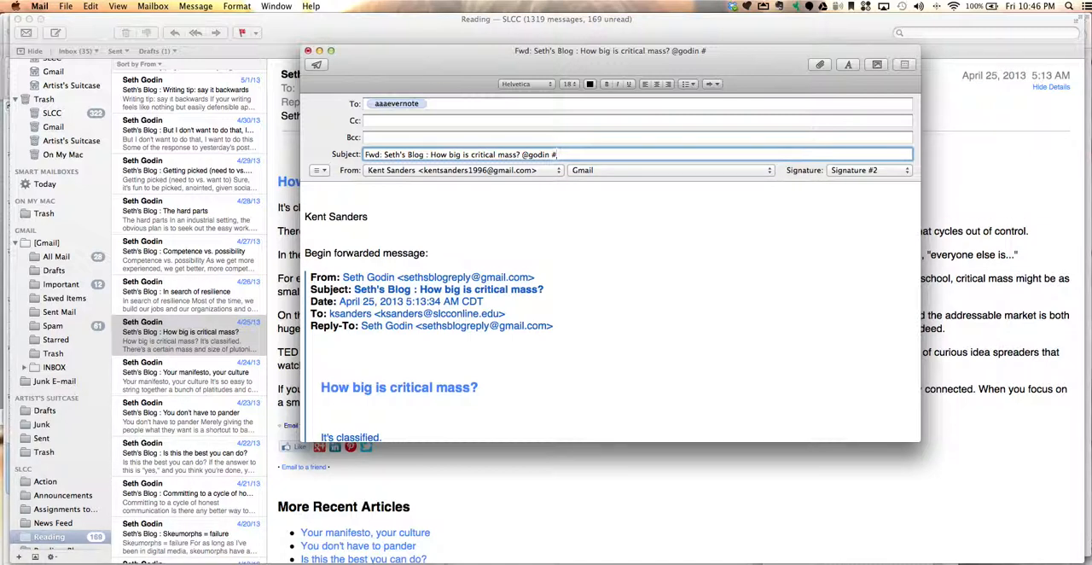
pyautogui.press('backspace')
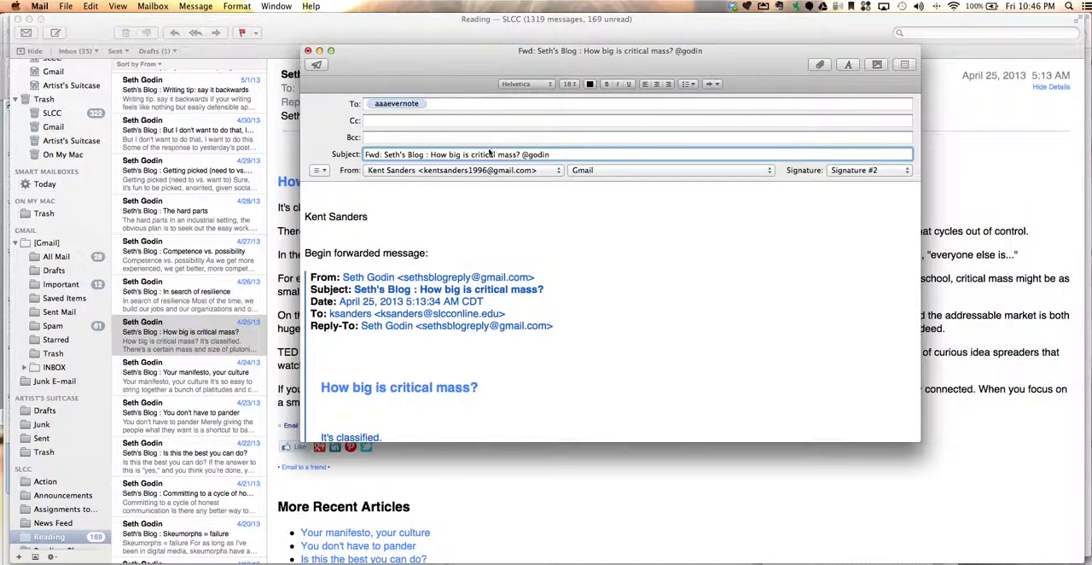
pyautogui.moveTo(317, 65)
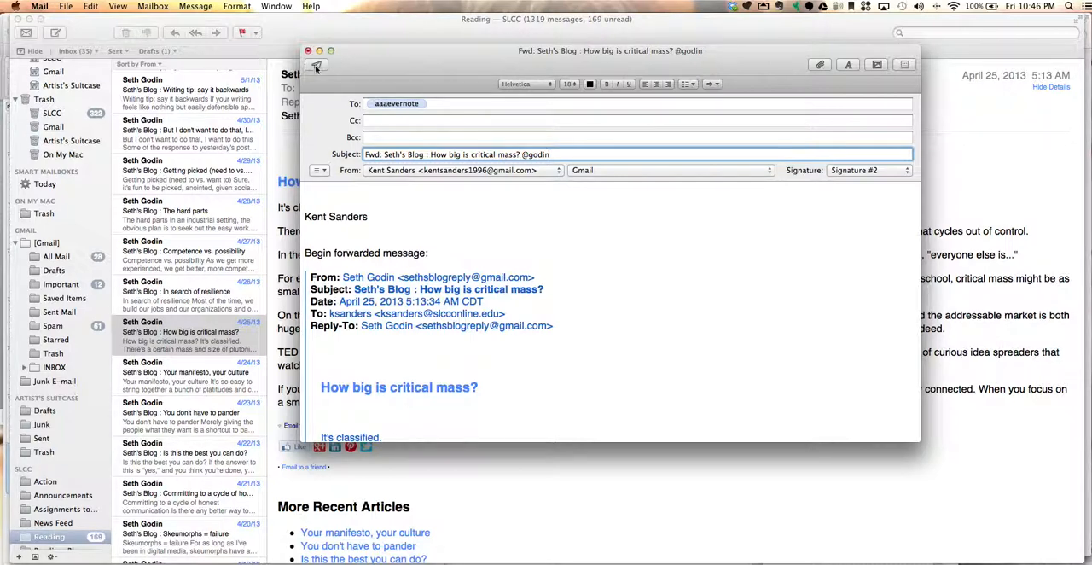
pyautogui.click(307, 50)
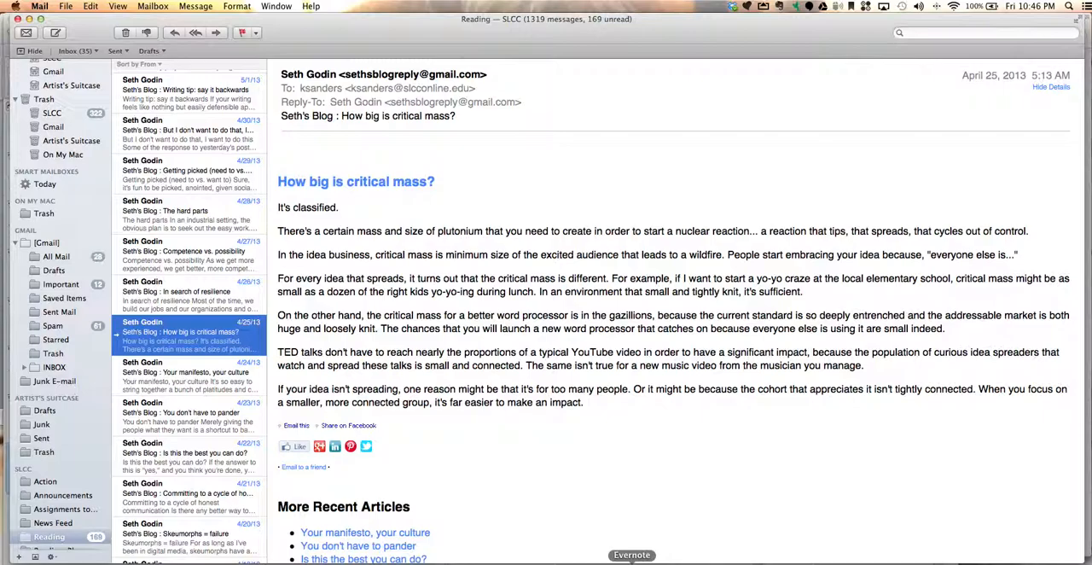
# - Sync Evernote until the forwarded email appears as a note in the Godin notebook
pyautogui.click(631, 554)
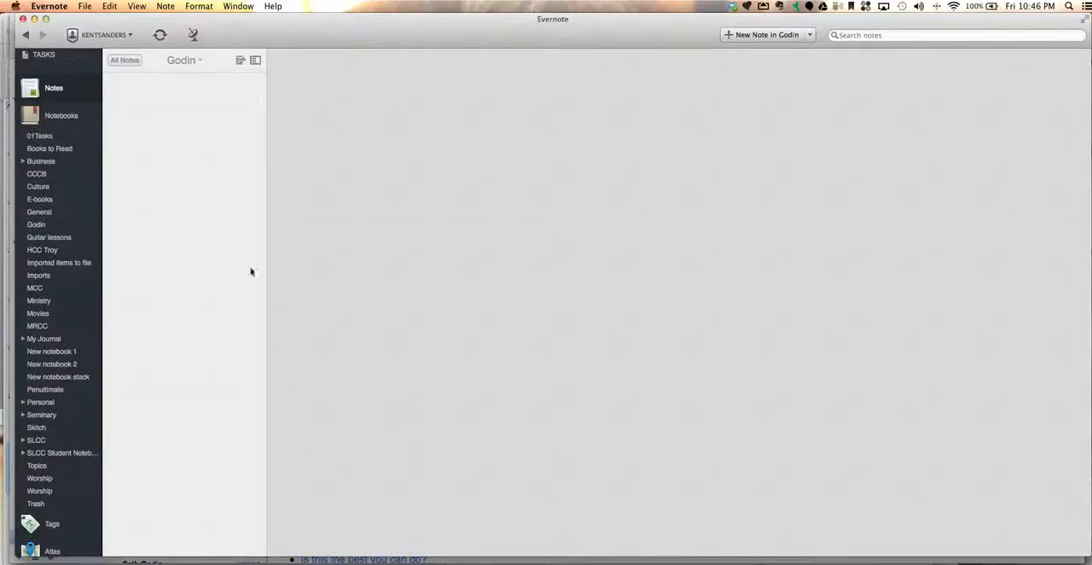
pyautogui.click(160, 34)
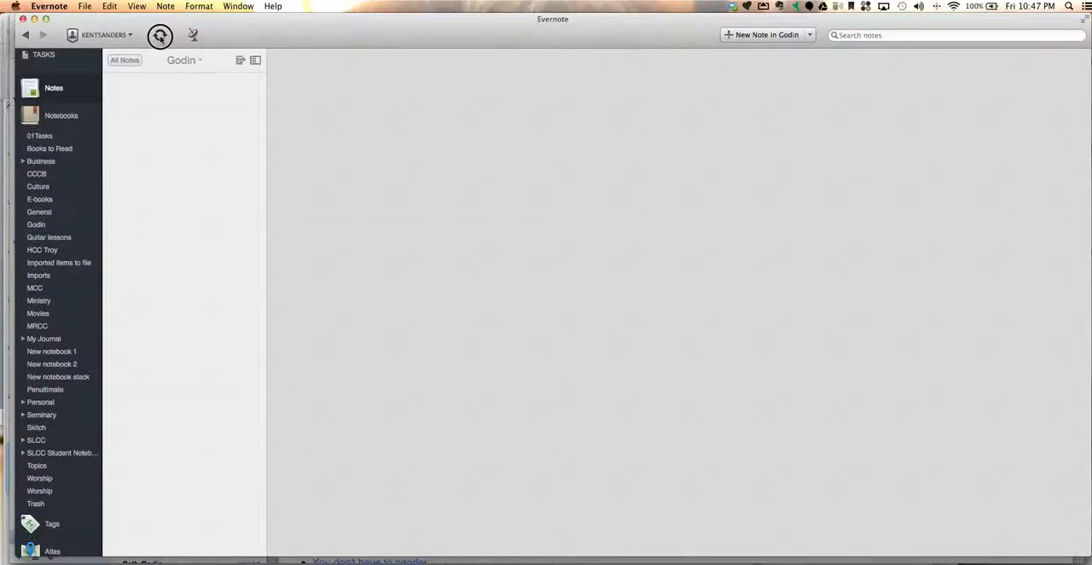
pyautogui.click(160, 34)
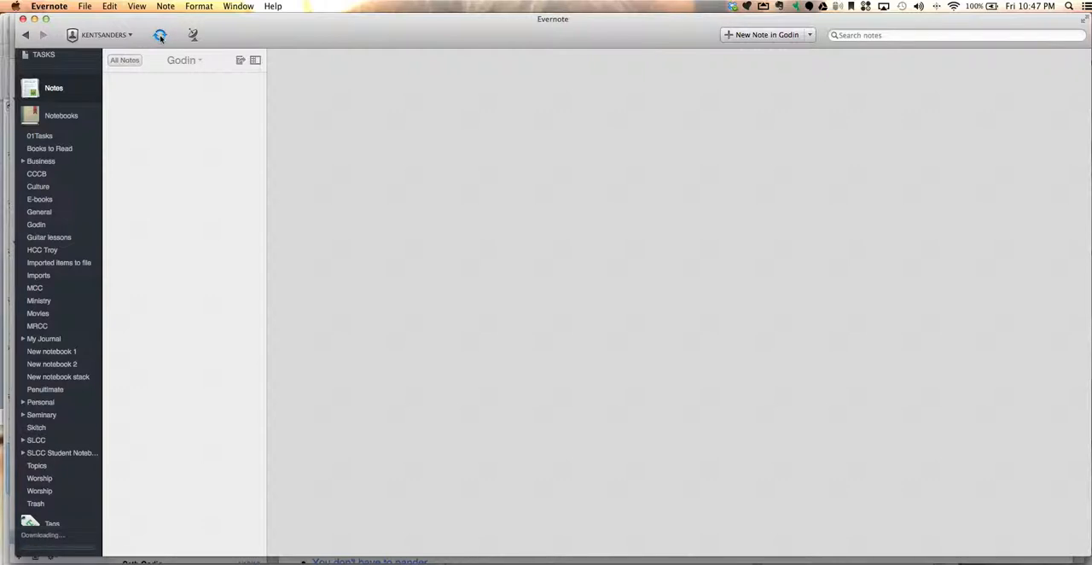
pyautogui.click(160, 34)
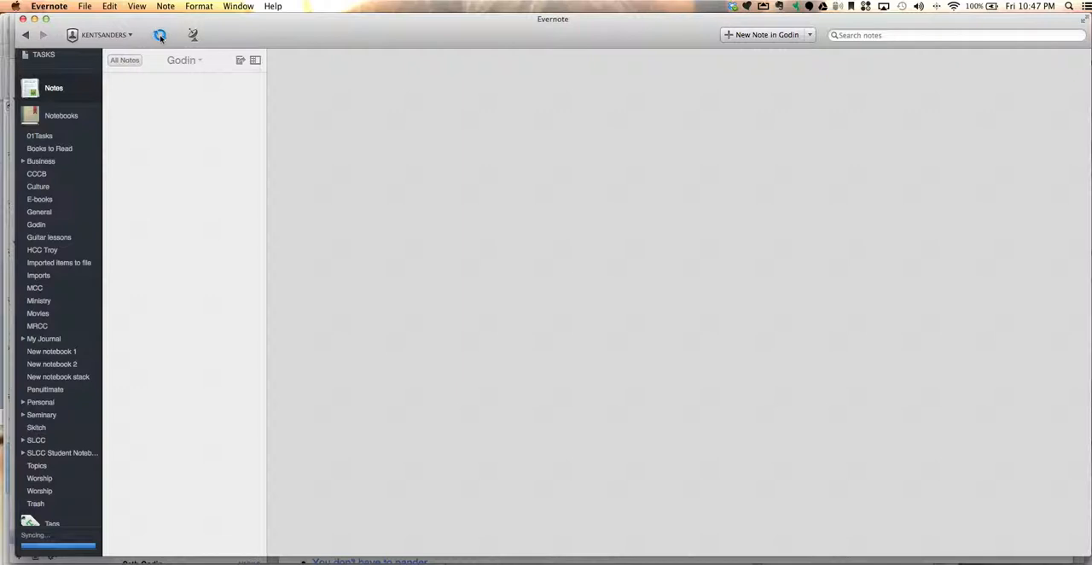
pyautogui.click(161, 34)
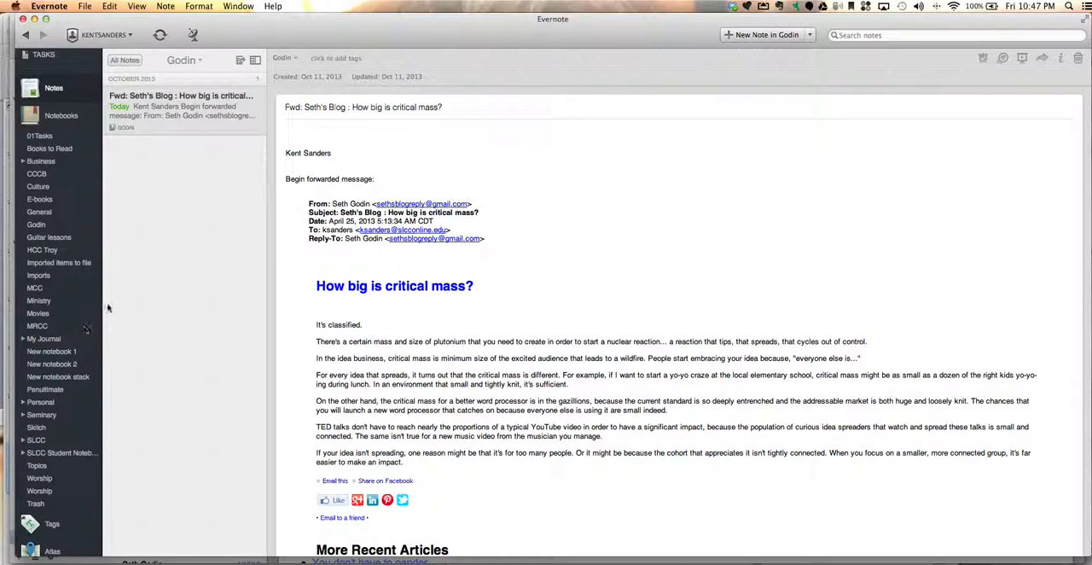
pyautogui.moveTo(174, 204)
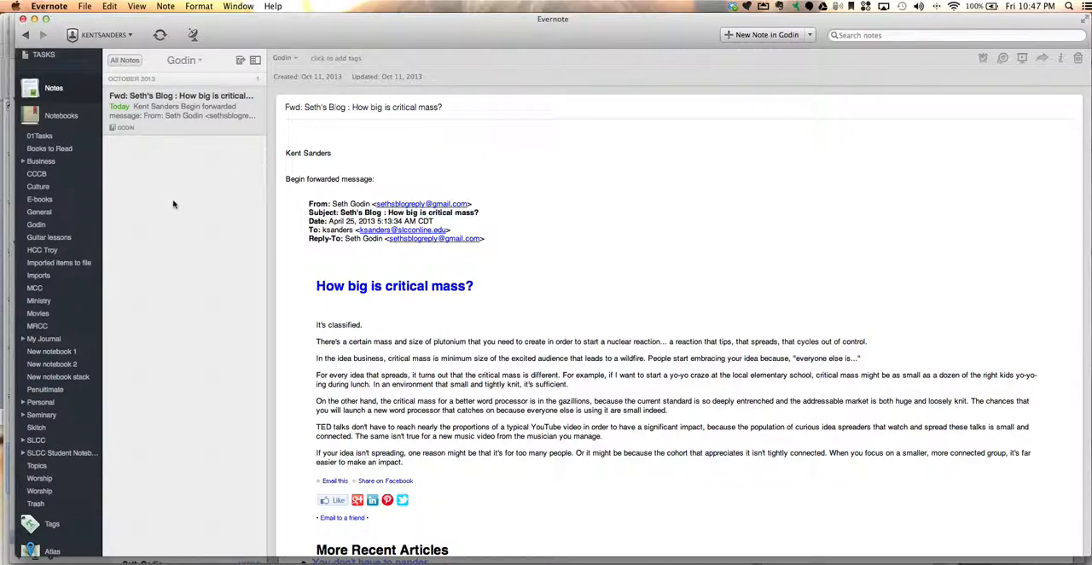
pyautogui.moveTo(99, 10)
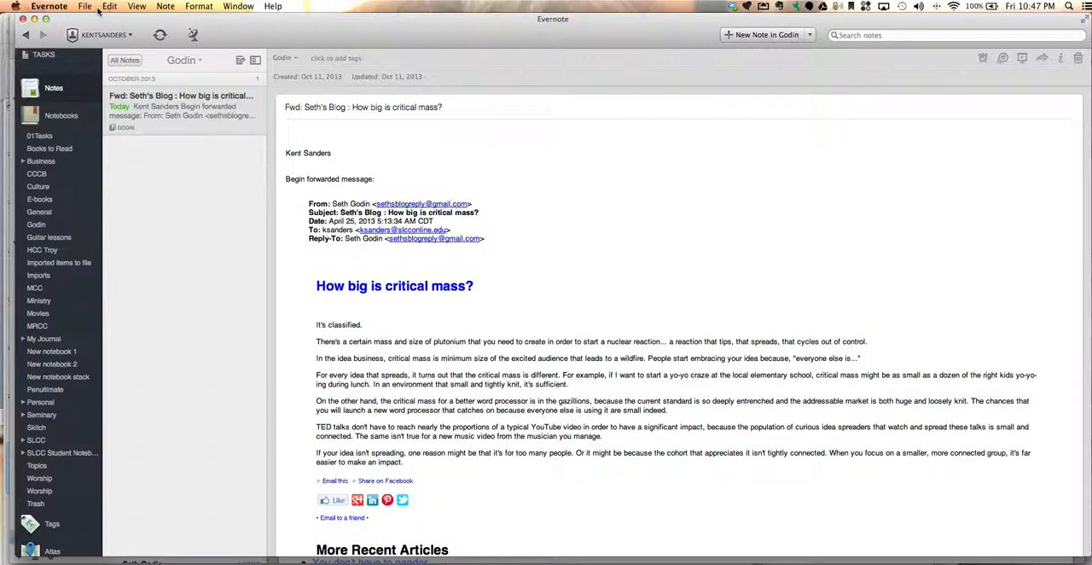
pyautogui.click(47, 6)
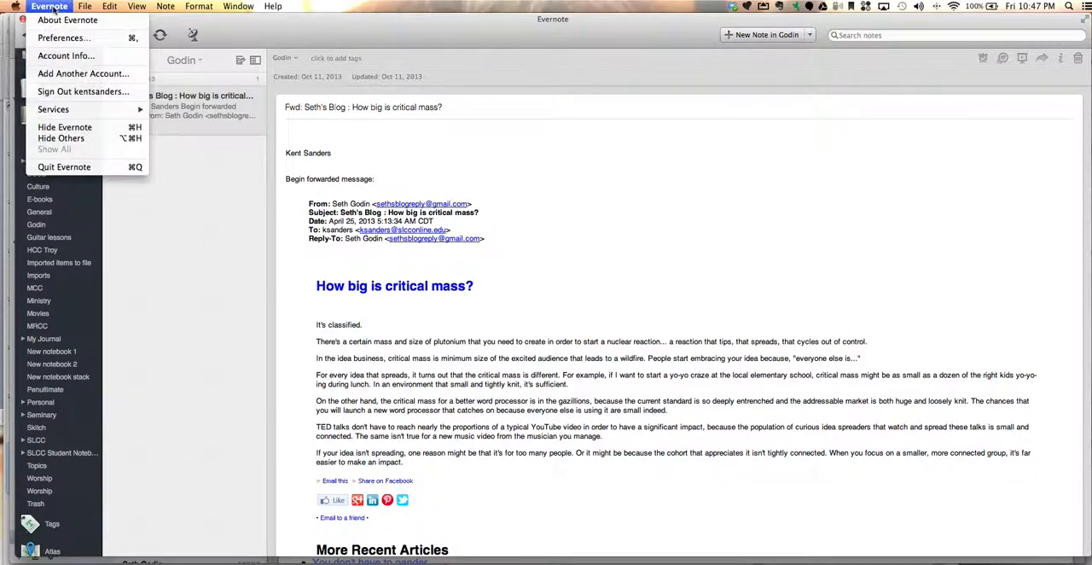
pyautogui.moveTo(65, 55)
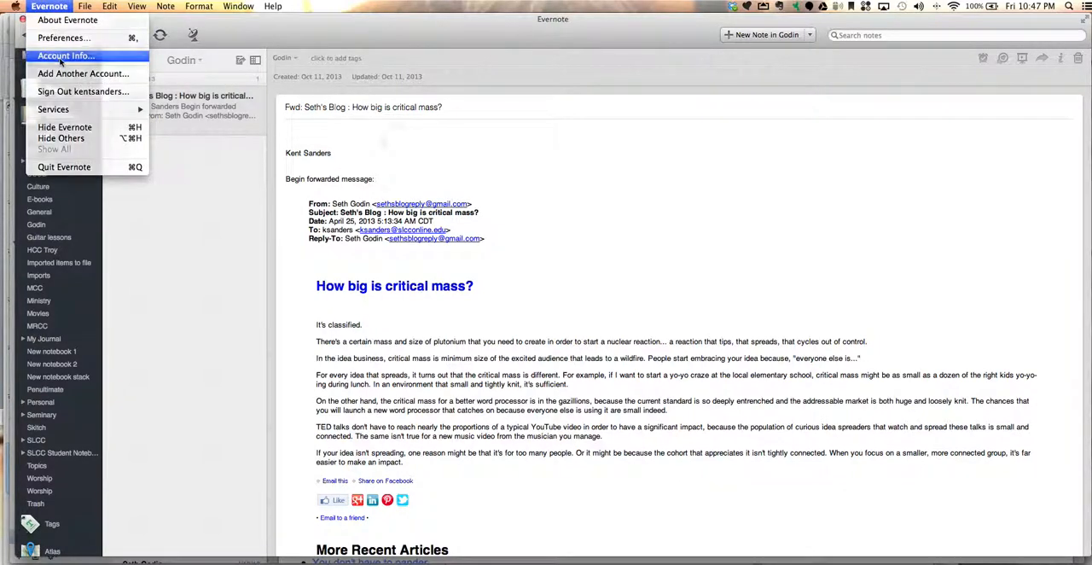
pyautogui.click(64, 54)
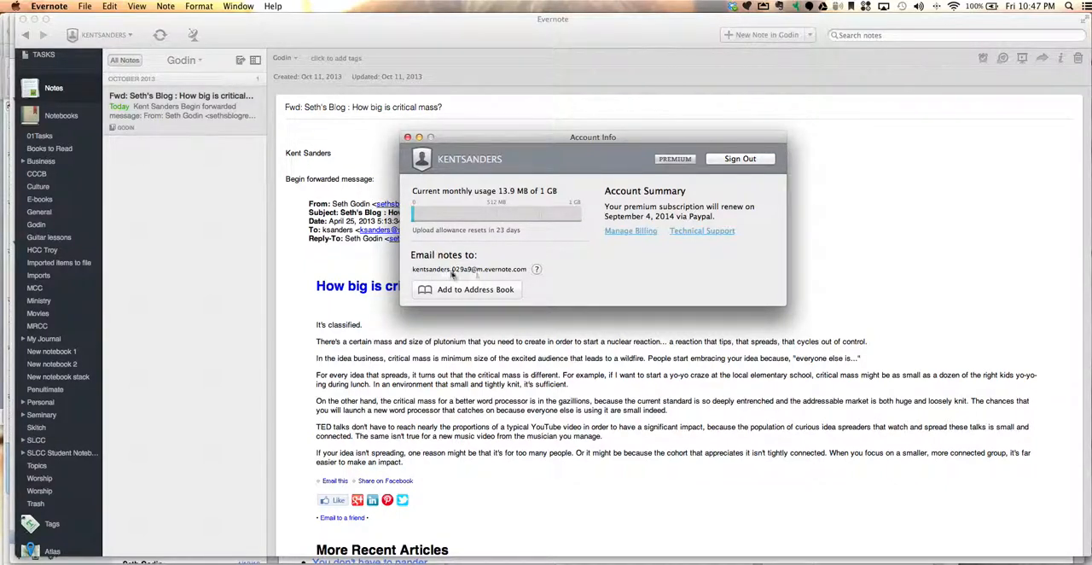
pyautogui.moveTo(615, 171)
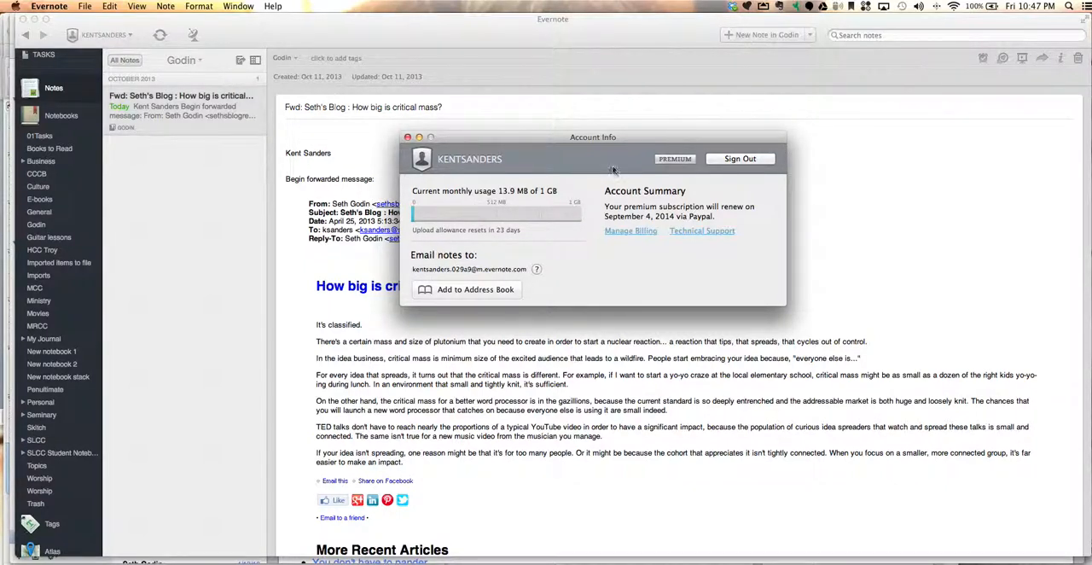
pyautogui.click(408, 137)
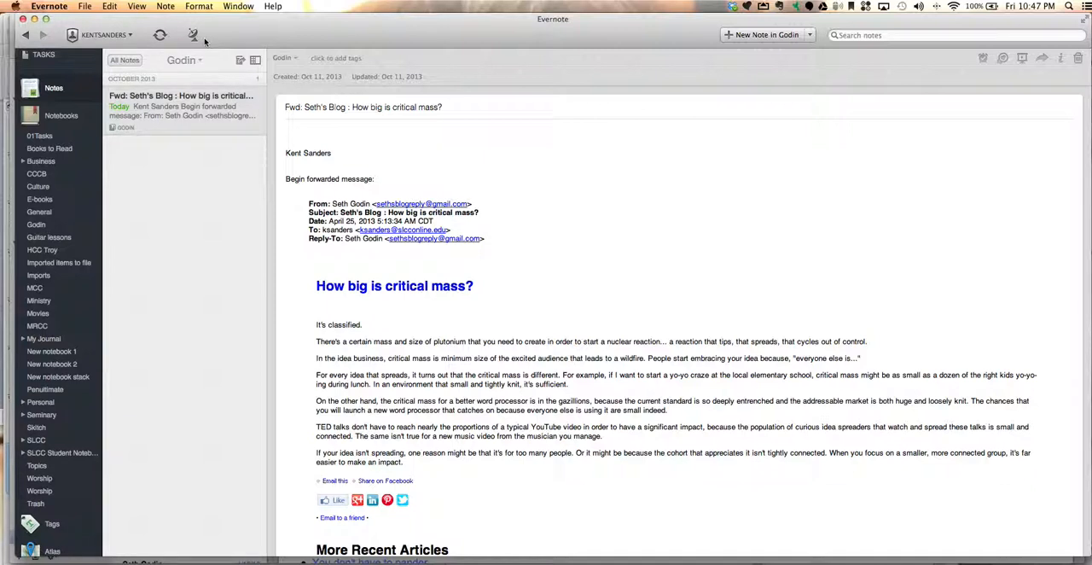
pyautogui.moveTo(247, 276)
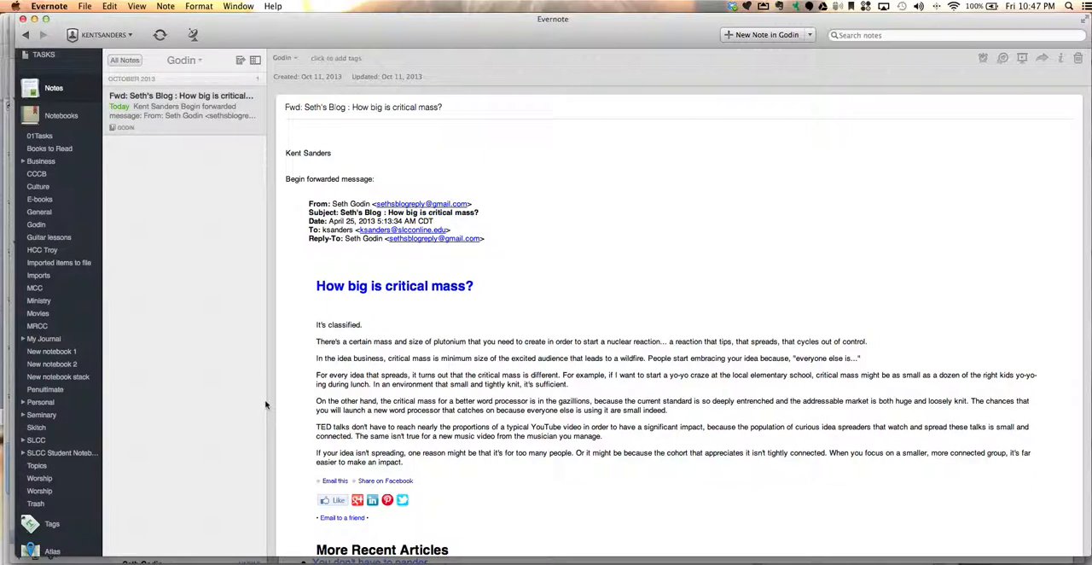
pyautogui.moveTo(235, 486)
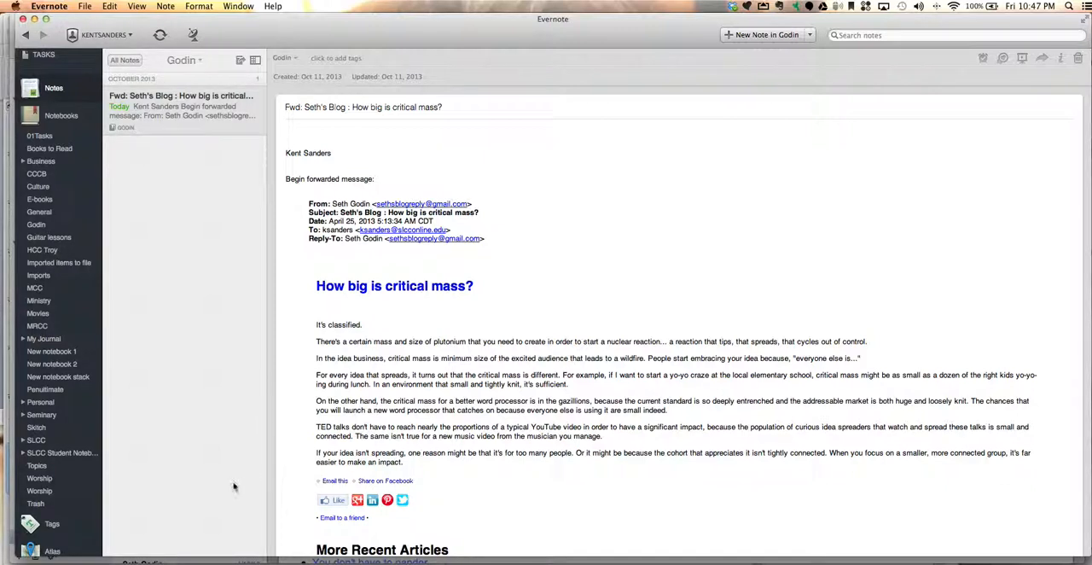